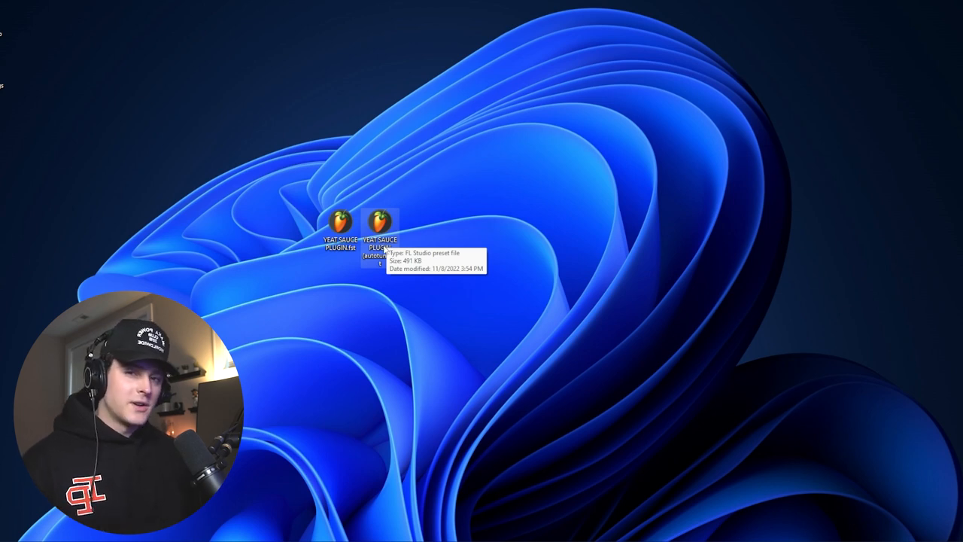
{"action": "mouse_move", "coordinate": [171, 260]}
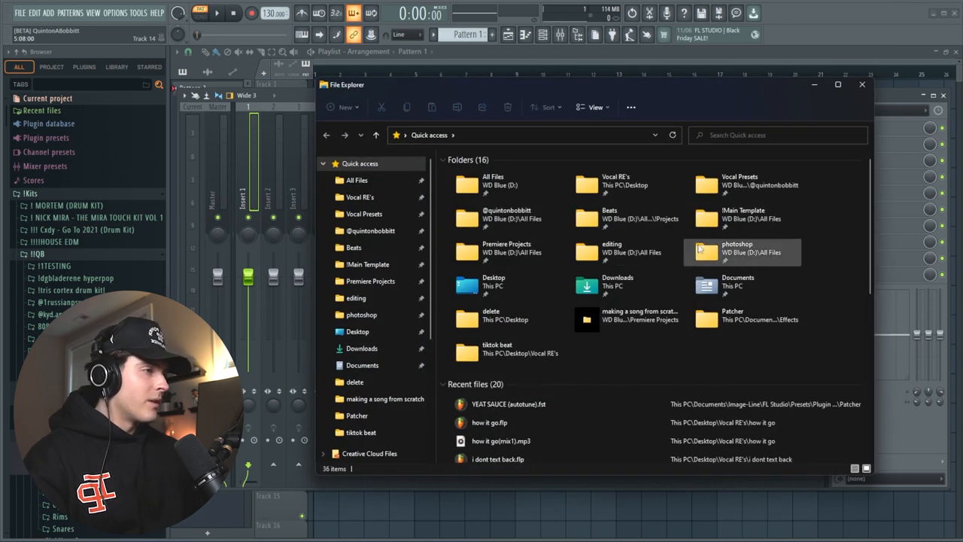
Drag the YEAT SAUCE (autotune).fst preset onto mixer Insert 1's effect slot.
{"action": "left_click", "coordinate": [357, 331]}
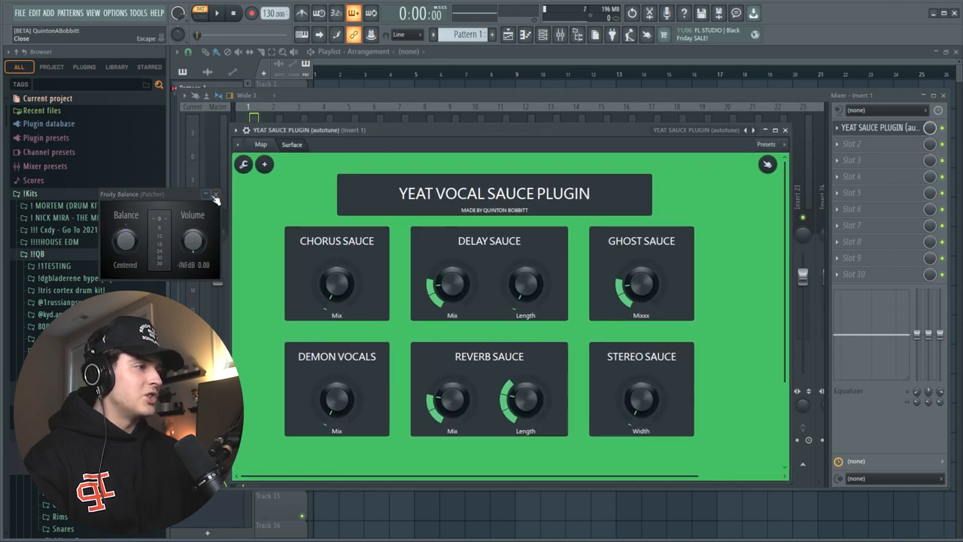
Close the stray Fruity Balance window so only the Yeat Vocal Sauce panel remains.
{"action": "left_click", "coordinate": [216, 194]}
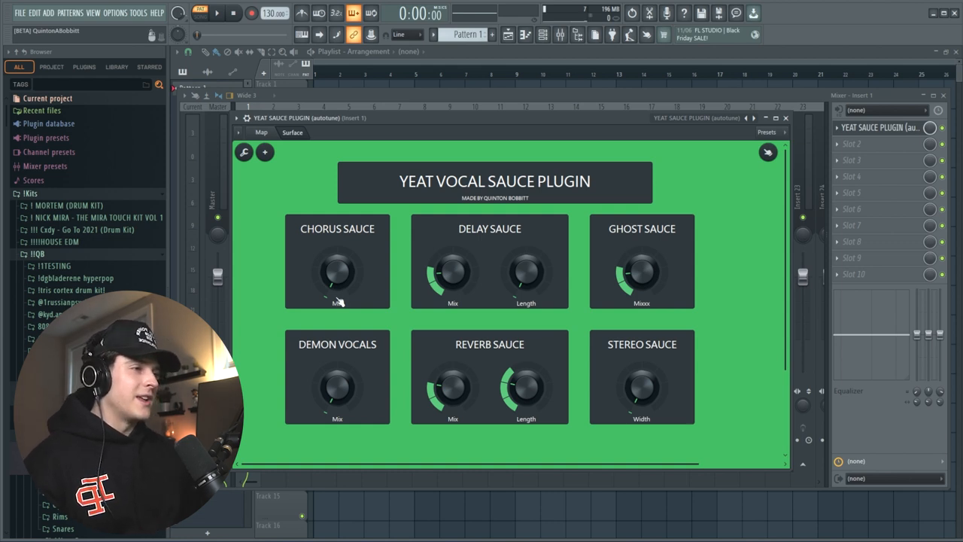
{"action": "mouse_move", "coordinate": [322, 312]}
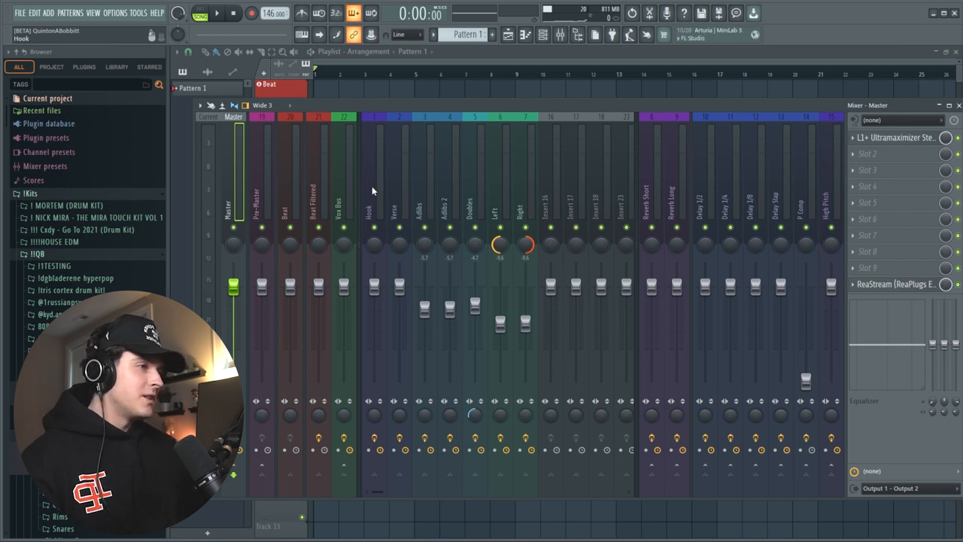
Select the Hook insert and load YEAT SAUCE PLUGIN into its effect slot 10.
{"action": "left_click", "coordinate": [372, 211]}
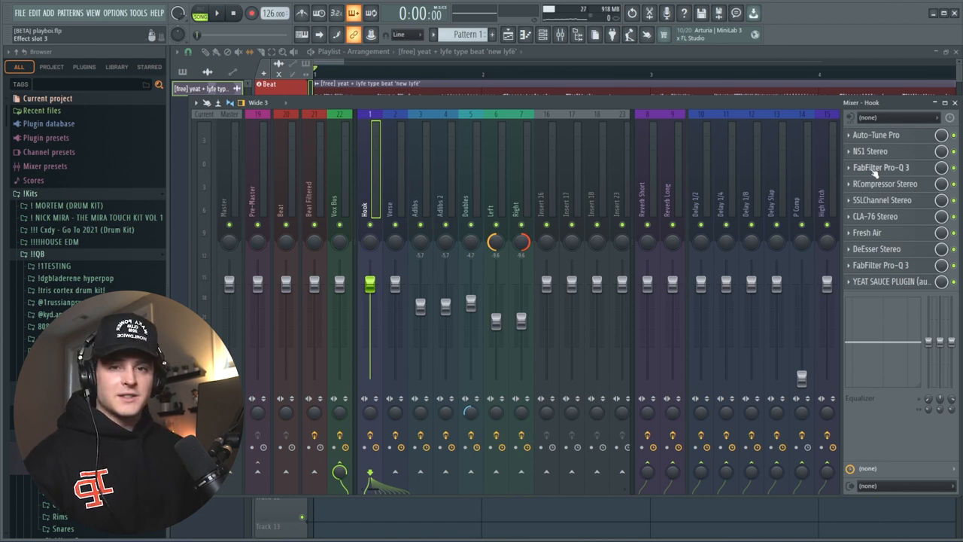
Check the Yeat Sauce plugin on Hook, then set the Hook insert's audio input to Input 1.
{"action": "left_click", "coordinate": [886, 281]}
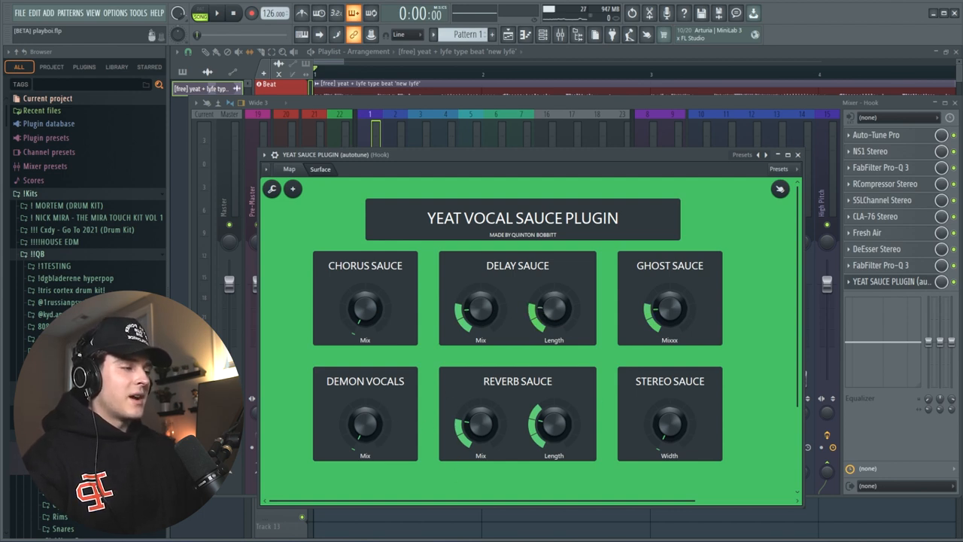
{"action": "left_click_drag", "start_coordinate": [365, 308], "coordinate": [365, 301]}
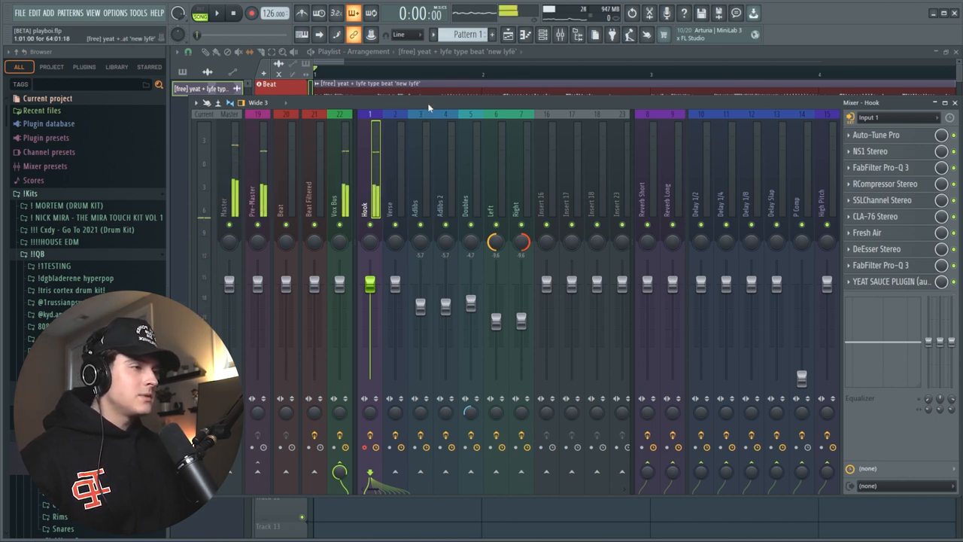
Show the Playlist arrangement and start the beat playing.
{"action": "left_click", "coordinate": [891, 279]}
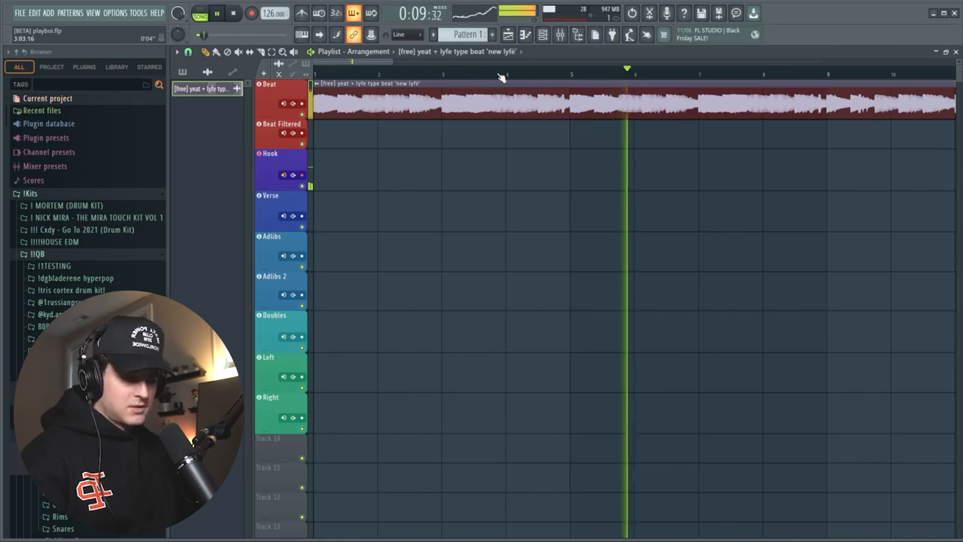
Record several Hook vocal takes over the beat from Input 1.
{"action": "left_click", "coordinate": [252, 16]}
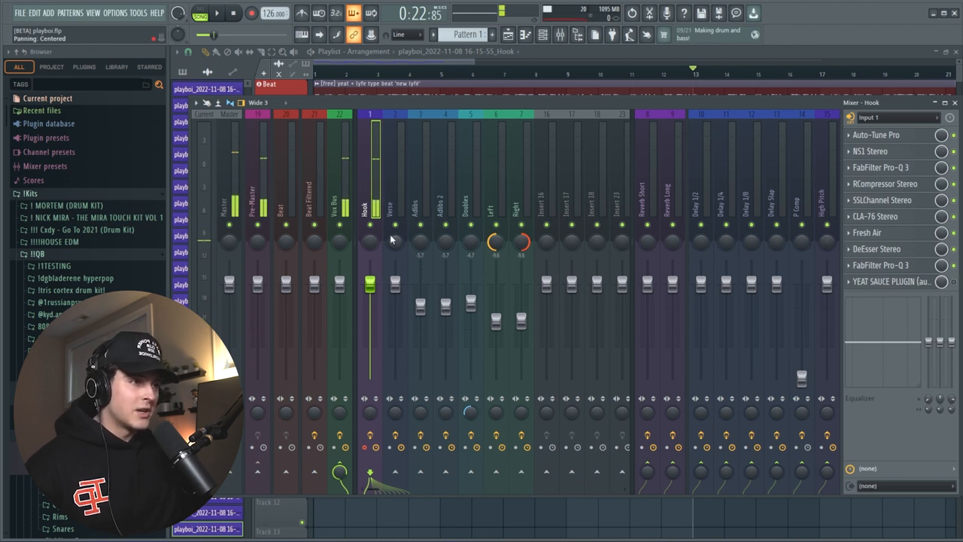
Load the Adlibs mixer state onto the Verse insert and raise its Demon Vocals mix in Yeat Sauce.
{"action": "right_click", "coordinate": [367, 211]}
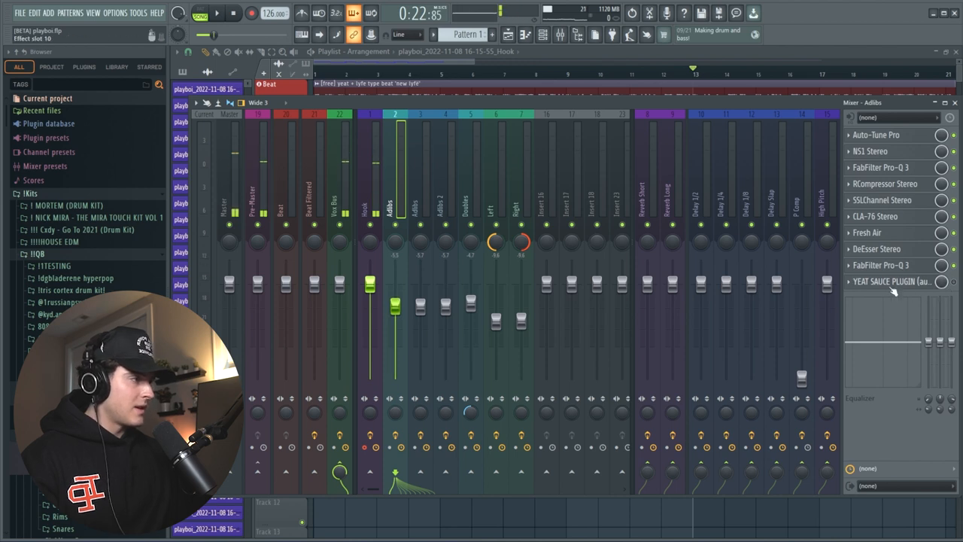
{"action": "left_click", "coordinate": [892, 279]}
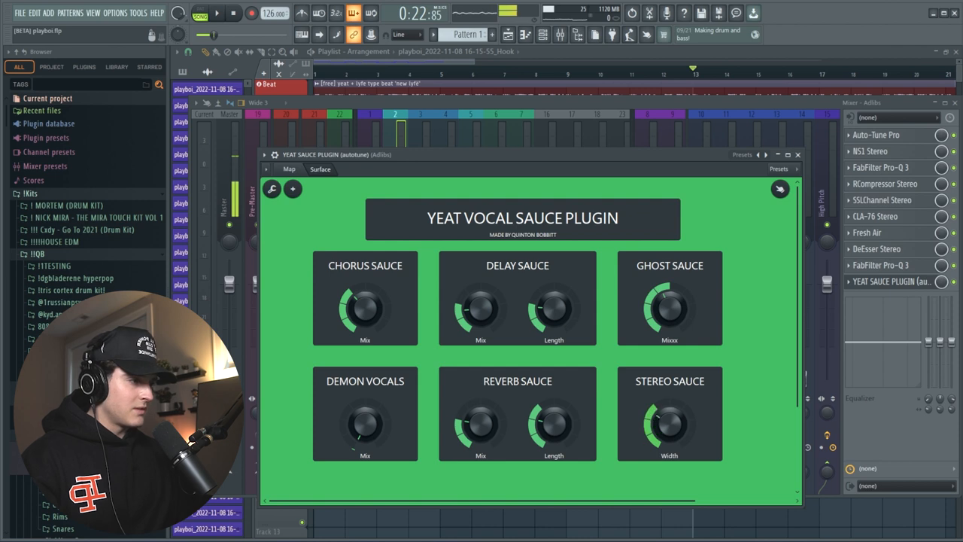
{"action": "left_click_drag", "start_coordinate": [365, 425], "coordinate": [365, 411]}
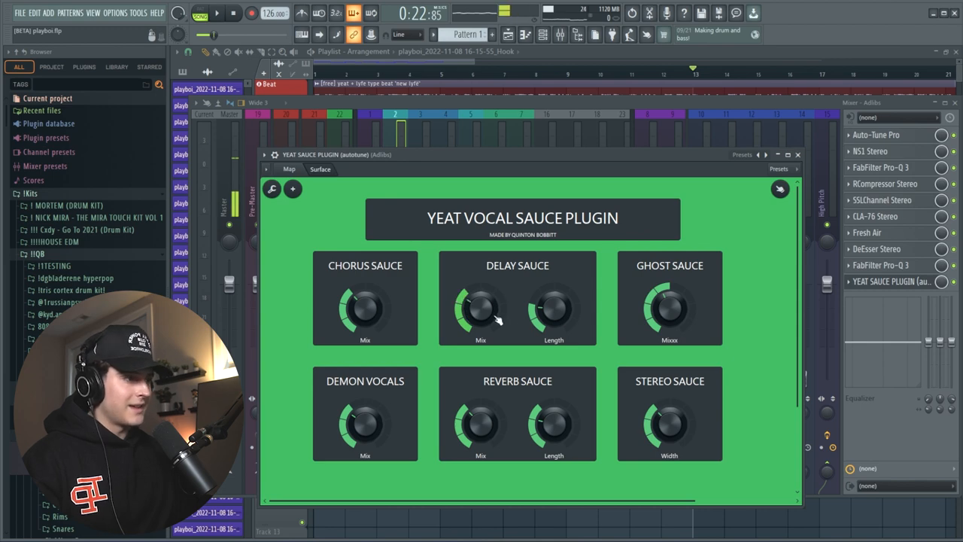
{"action": "left_click", "coordinate": [797, 155]}
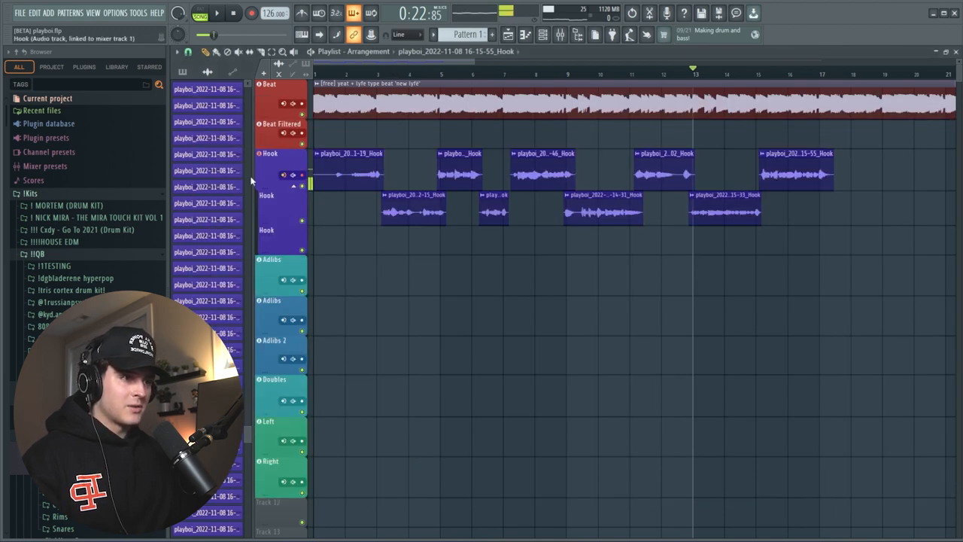
Set the Adlibs track's audio input to Input 1 and record the adlib vocals.
{"action": "left_click", "coordinate": [284, 278]}
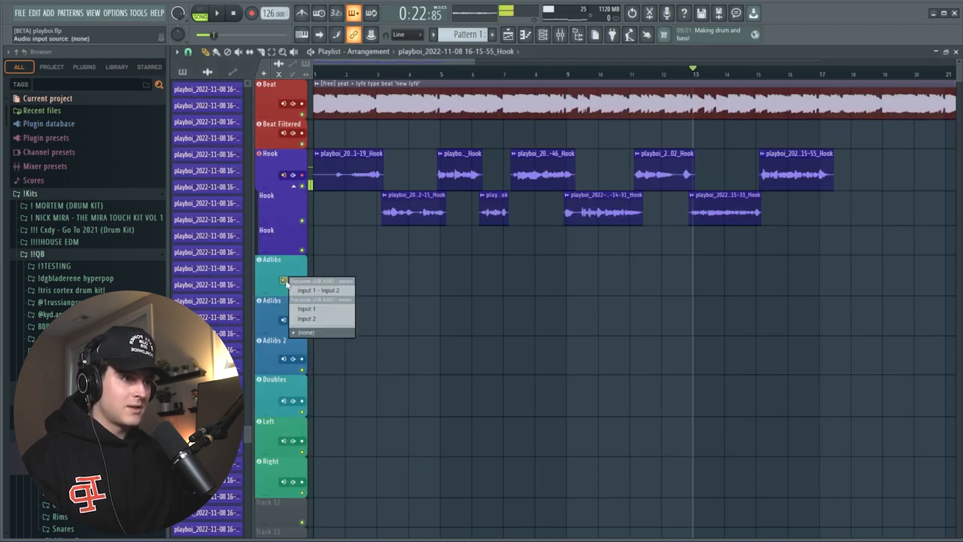
{"action": "left_click", "coordinate": [307, 307]}
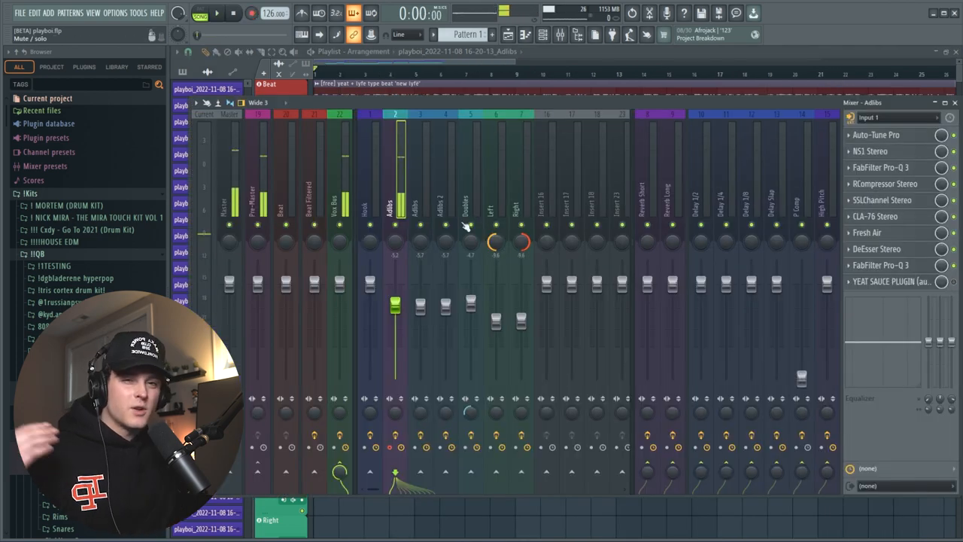
Load the Doubles mixer state onto insert 3 and show its YEAT SAUCE panel from slot 10.
{"action": "right_click", "coordinate": [393, 210]}
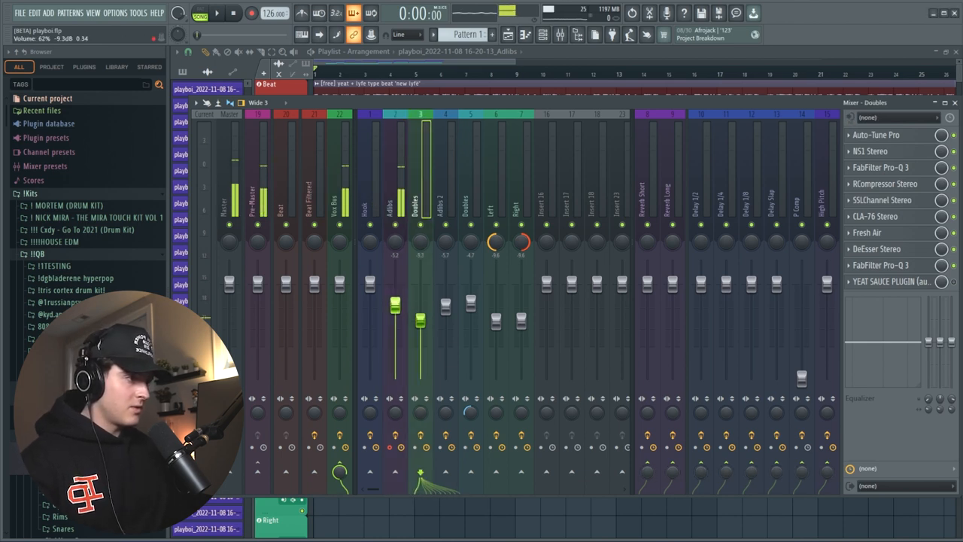
{"action": "left_click", "coordinate": [894, 280]}
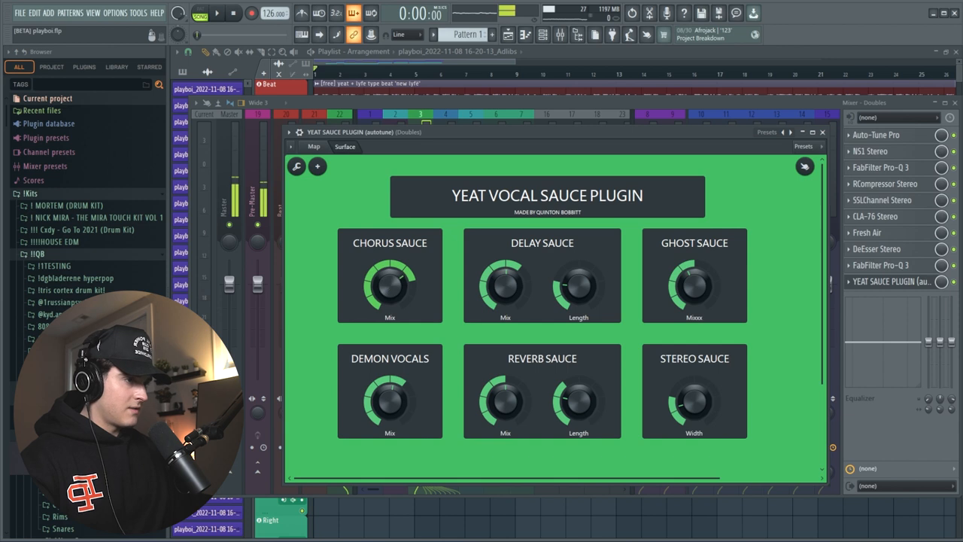